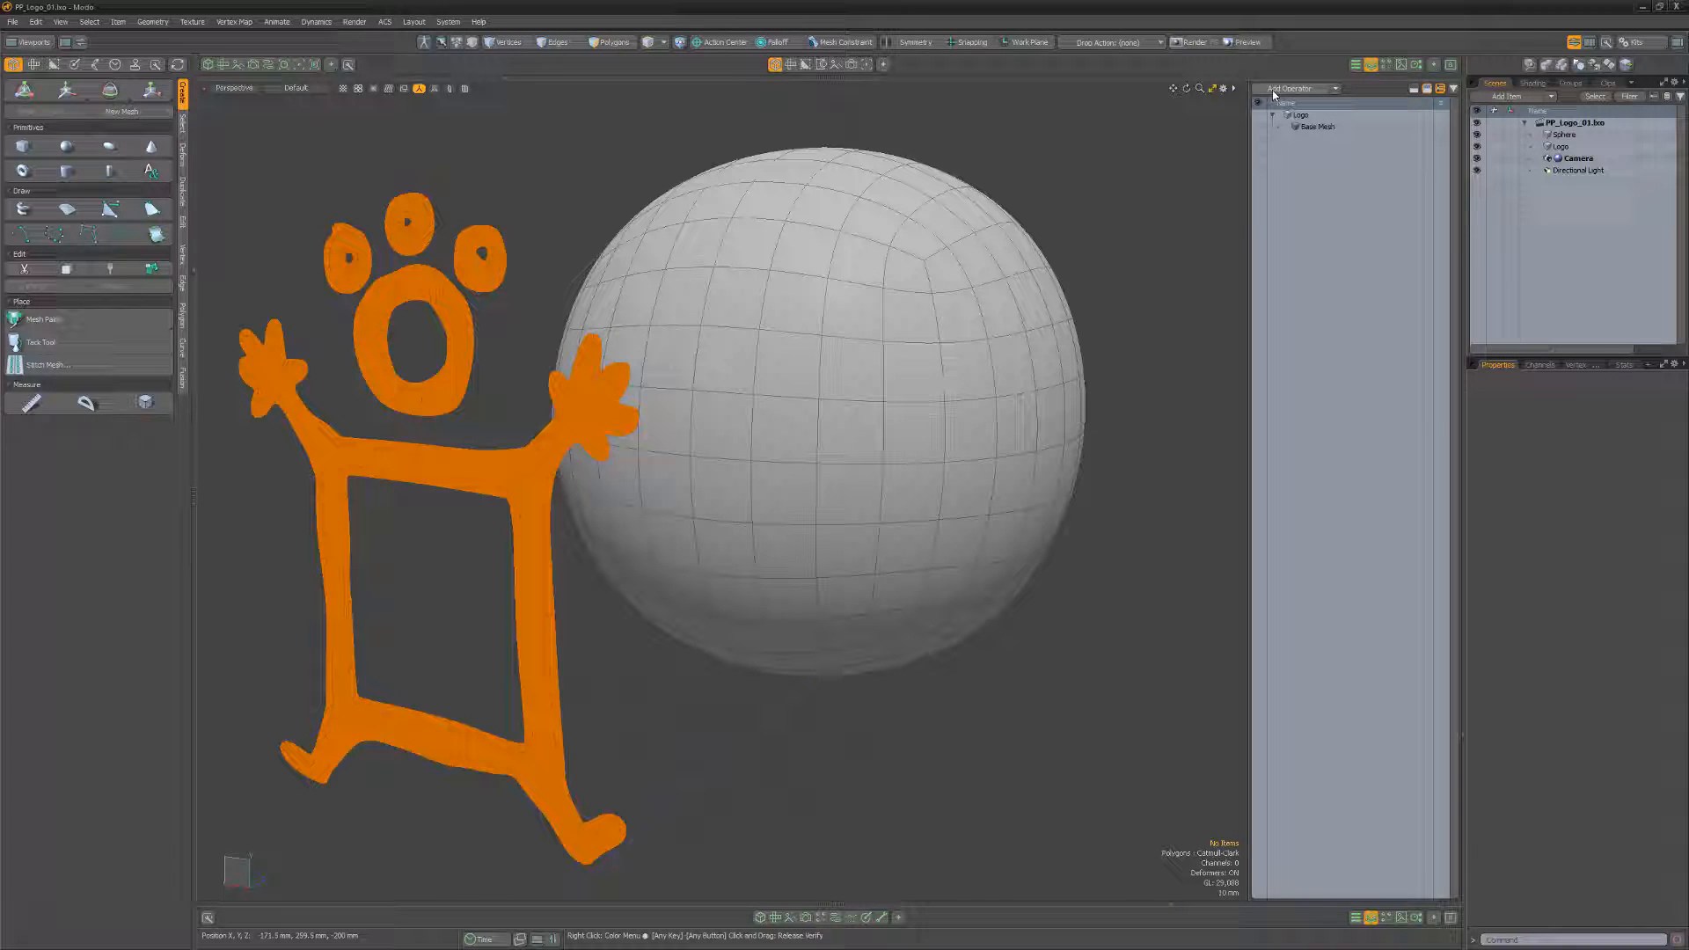
Add a Surface Constraint operator to the logo targeting Sphere, Directional mode, Z axis.
click(1297, 88)
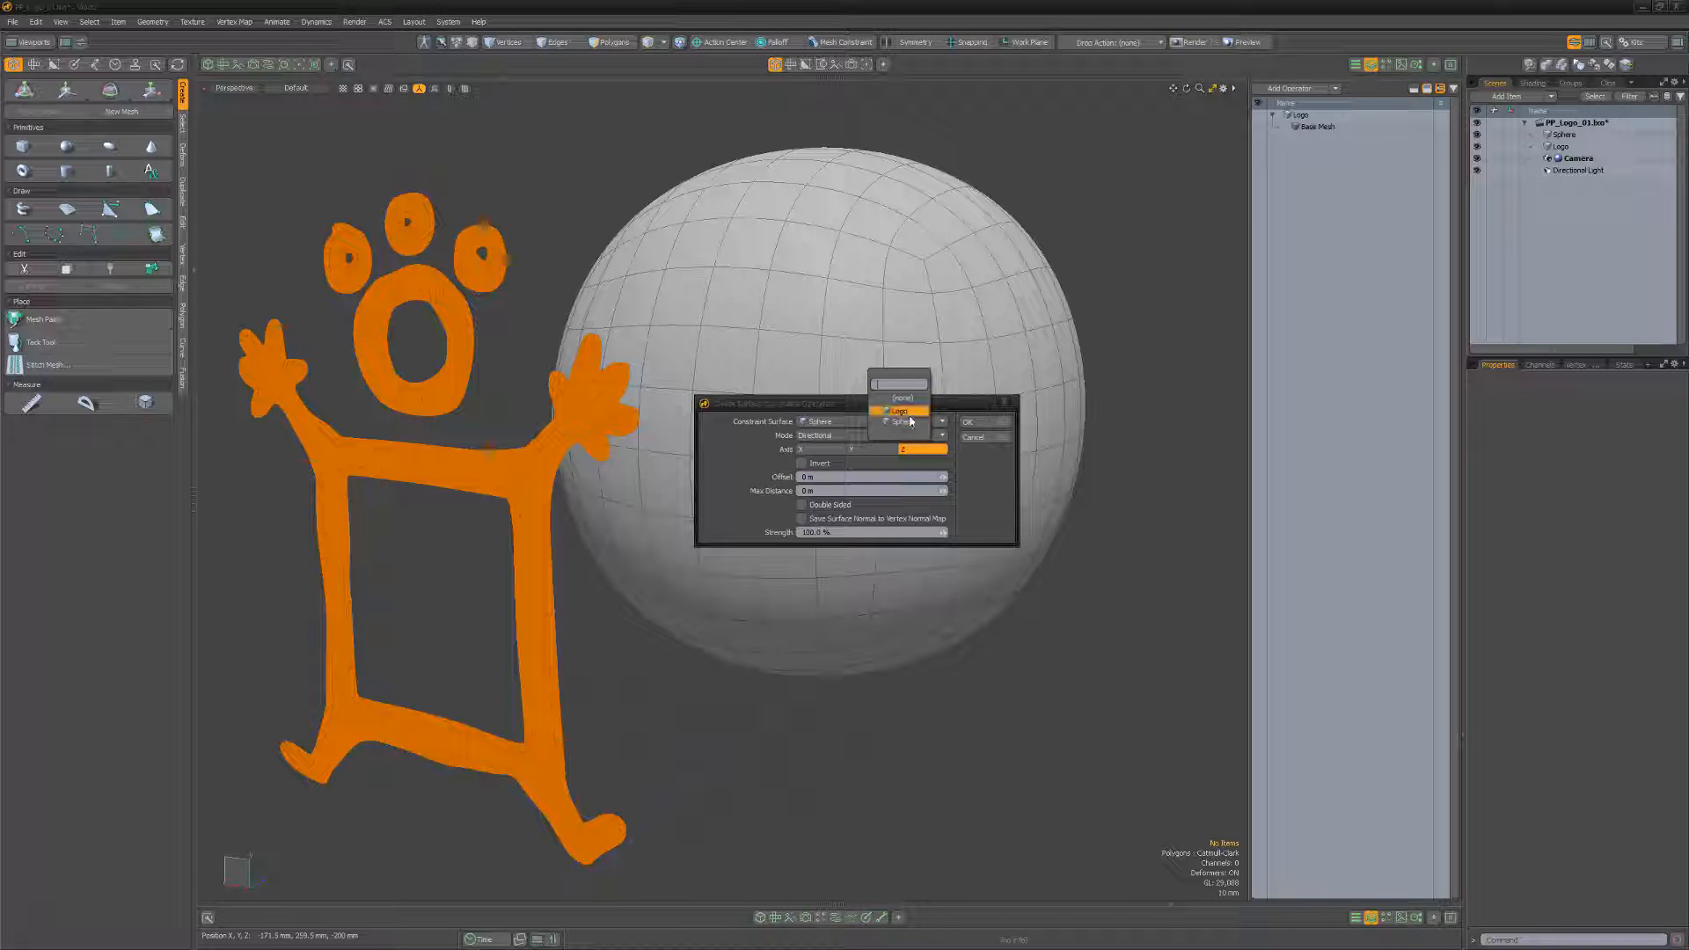
click(873, 436)
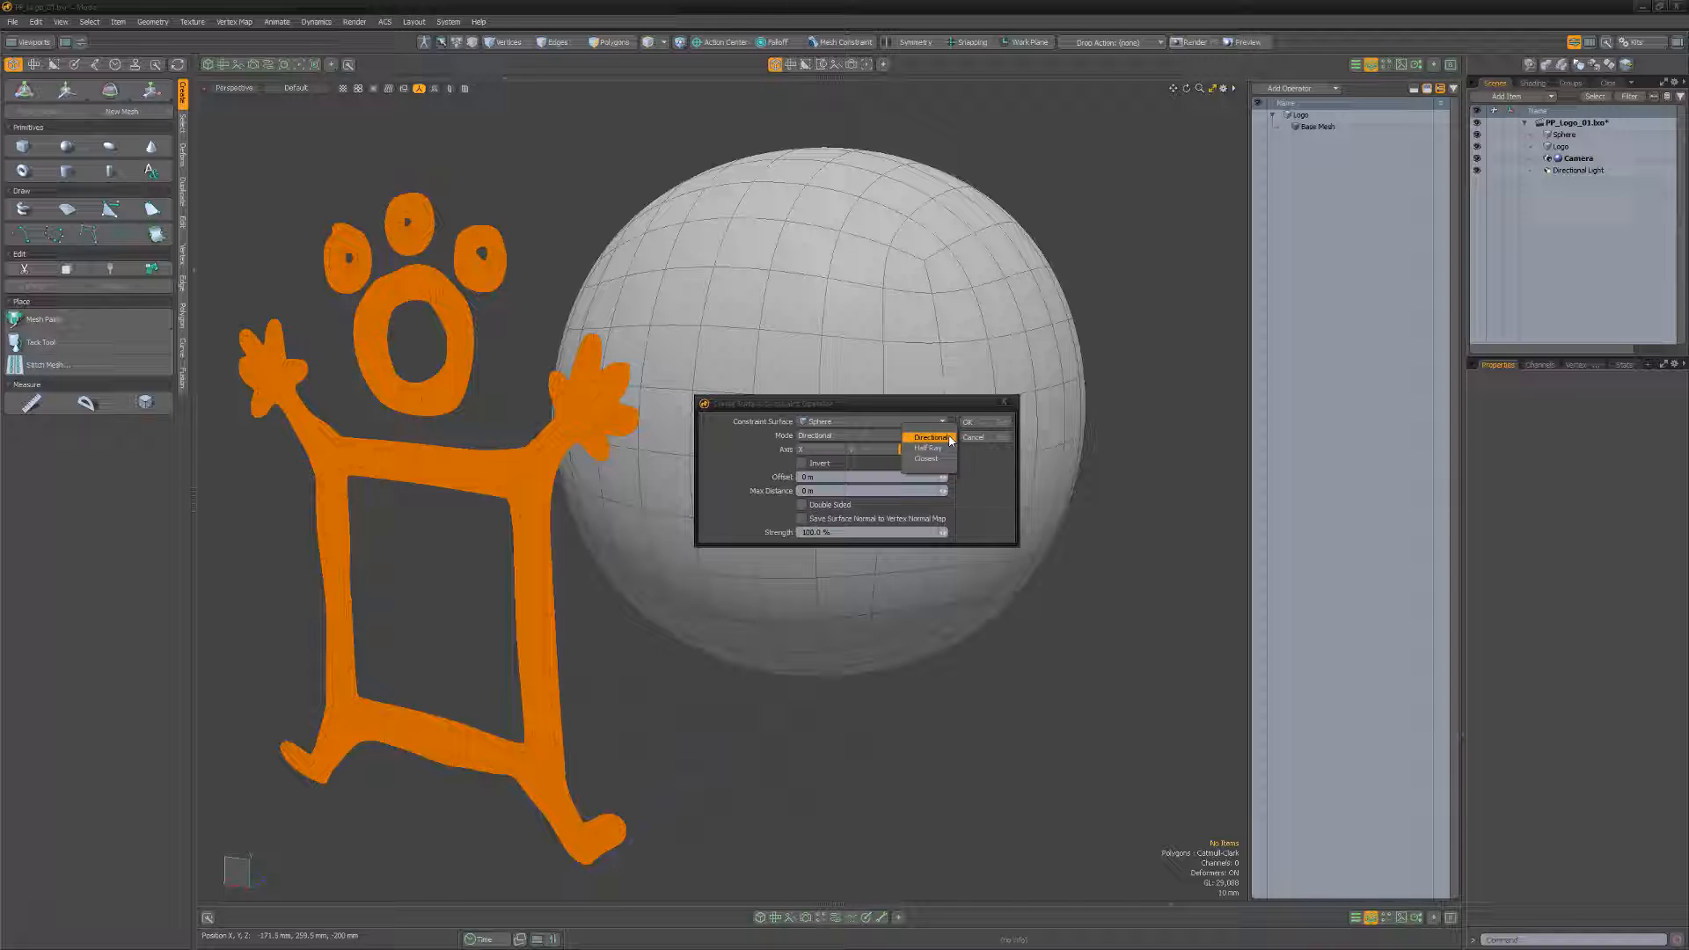
click(931, 437)
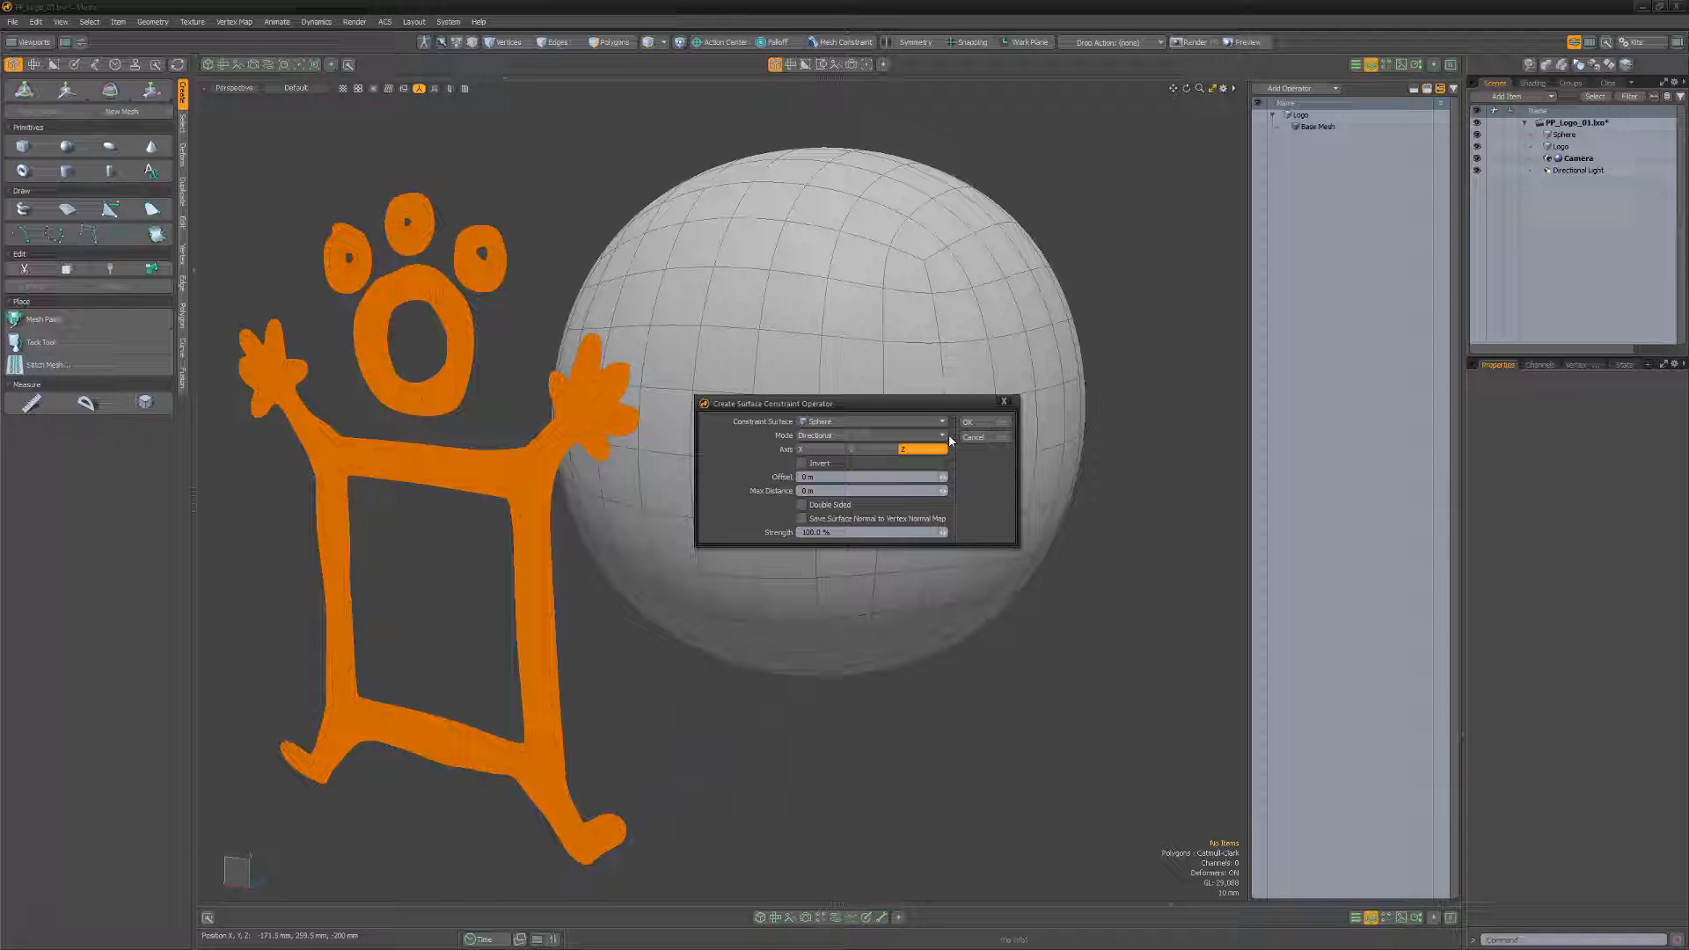
click(966, 421)
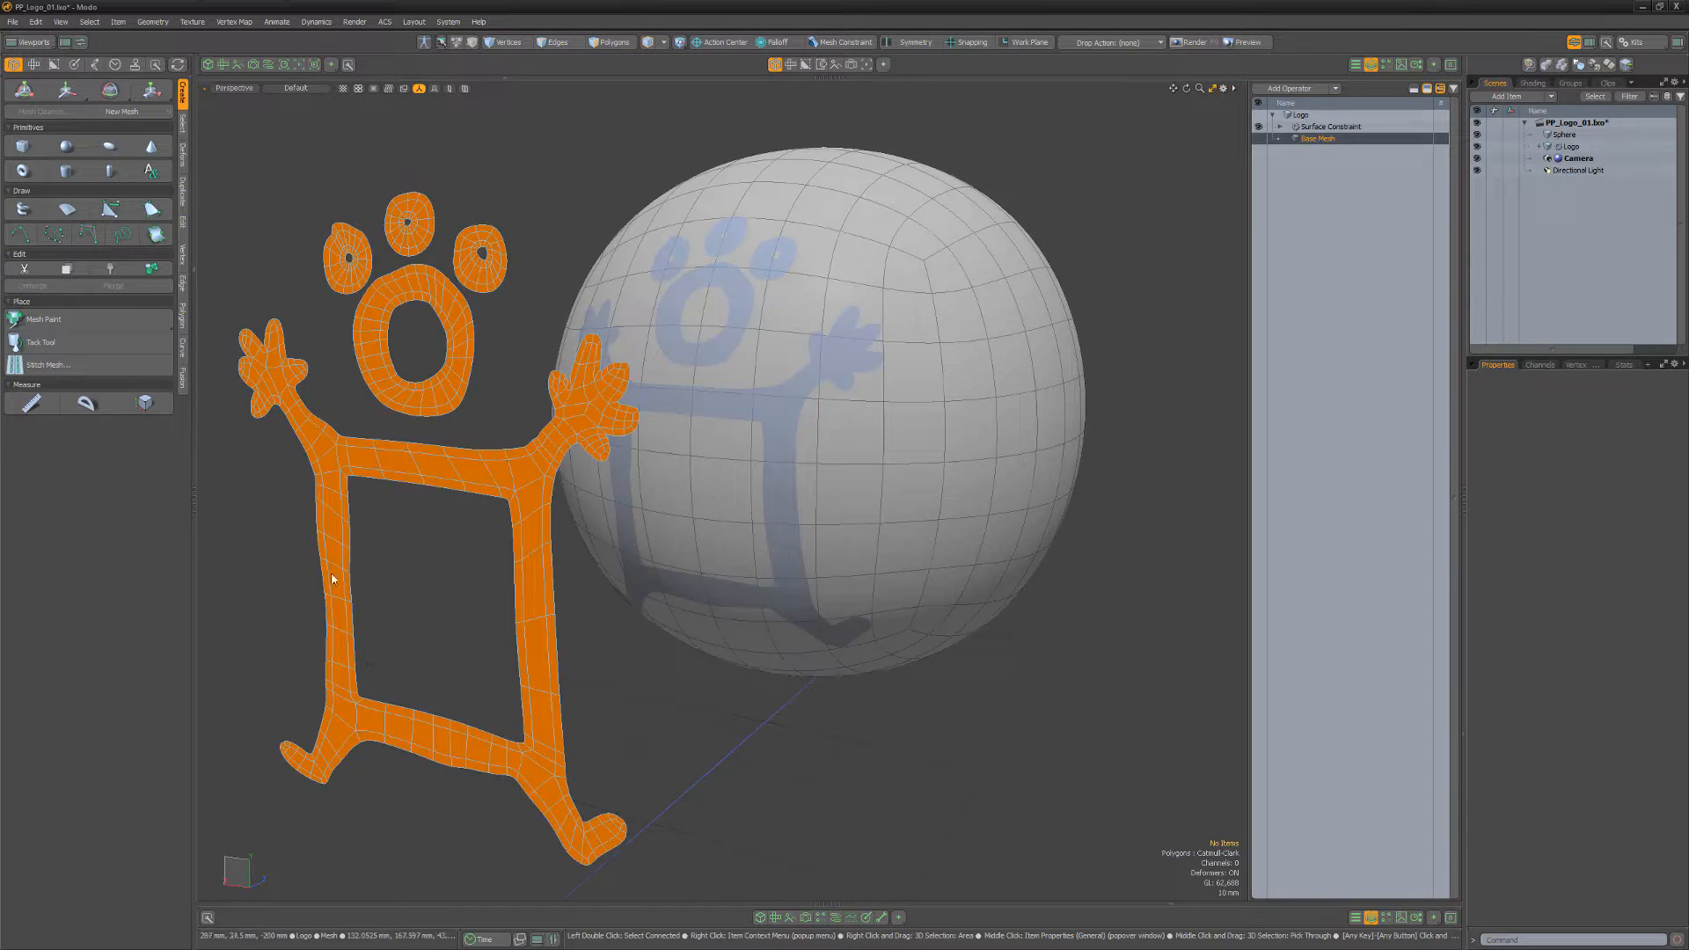
Move and rotate the logo's base mesh polygons so its projection on the sphere follows.
click(608, 42)
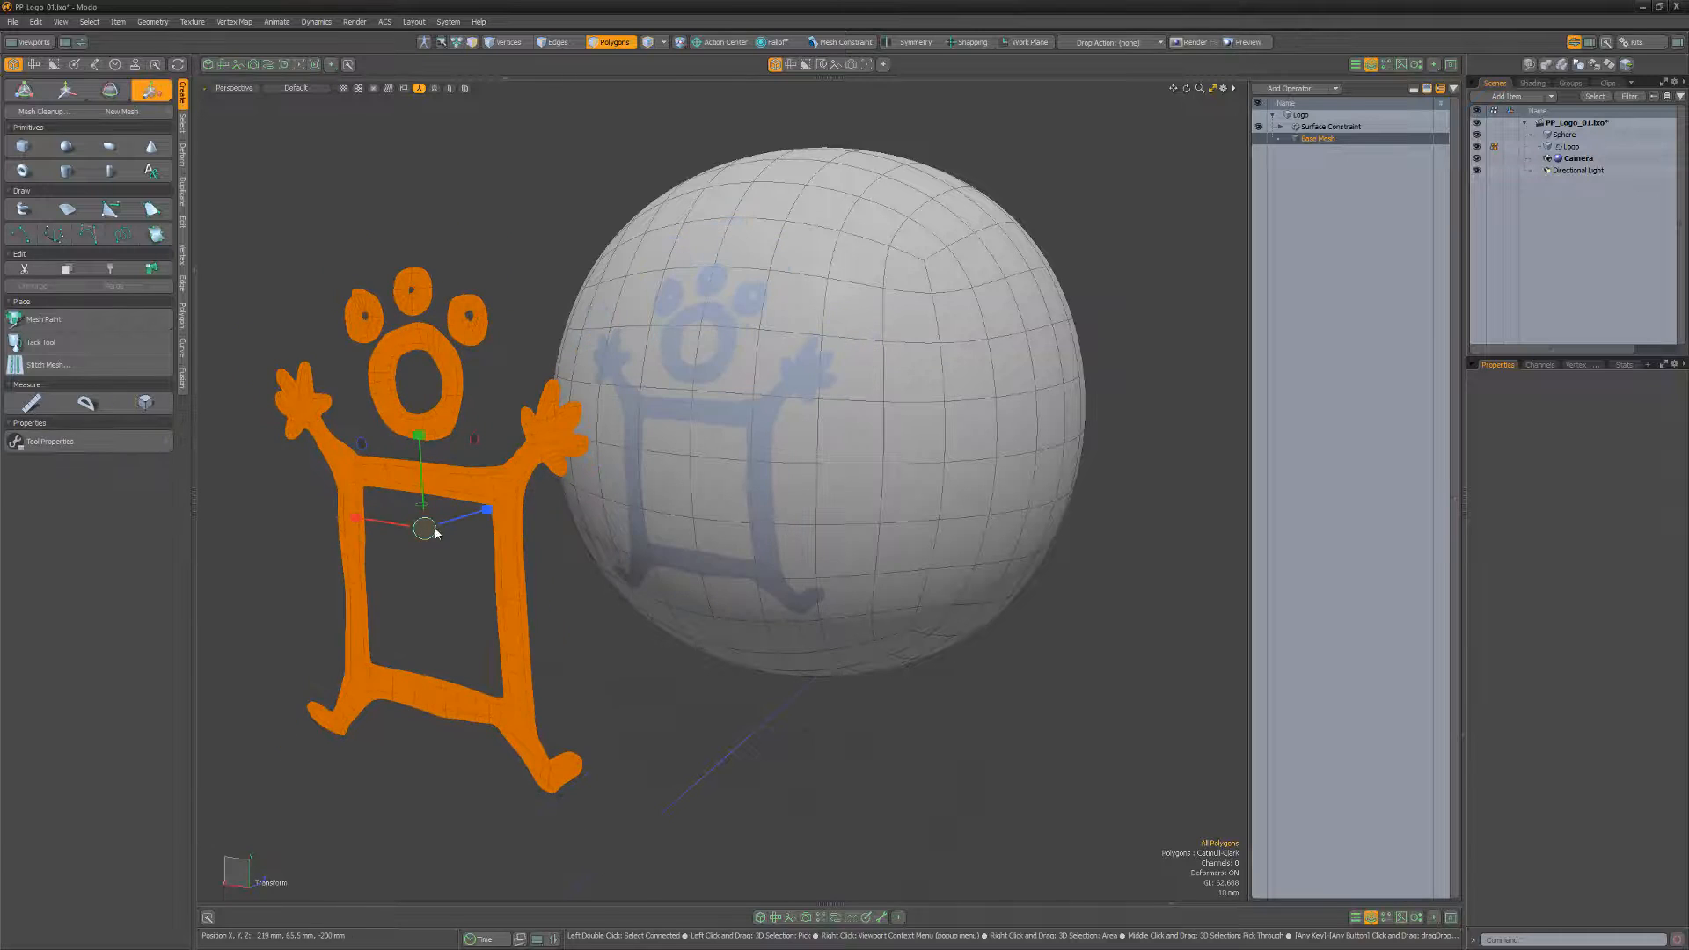
click(110, 90)
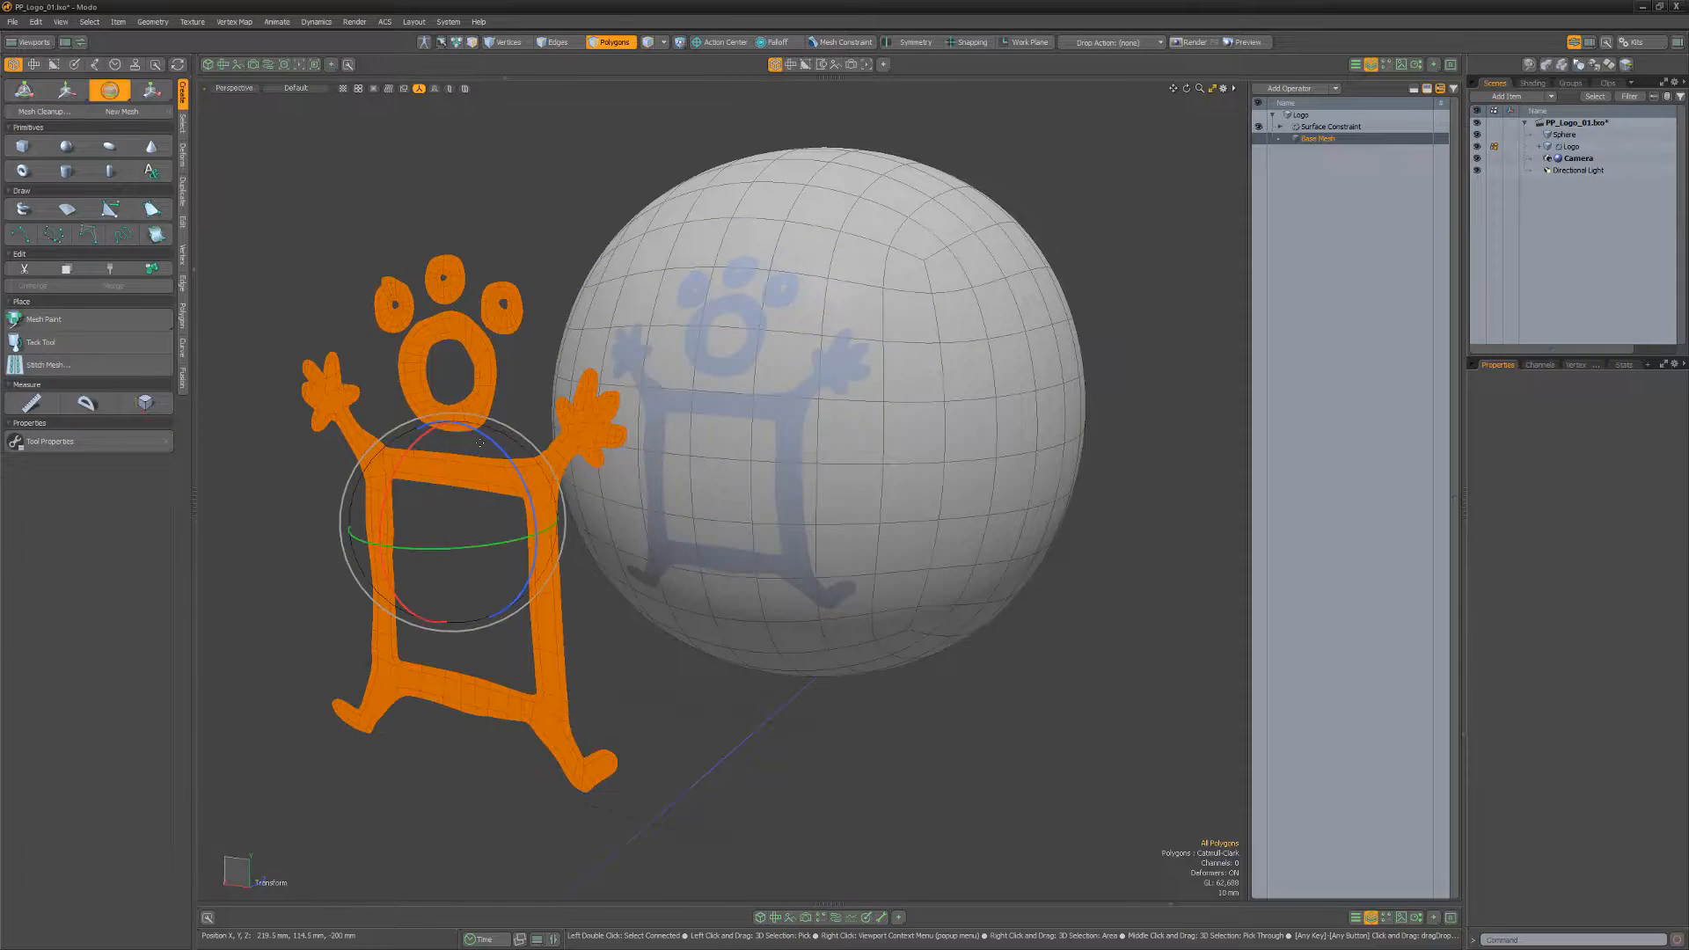